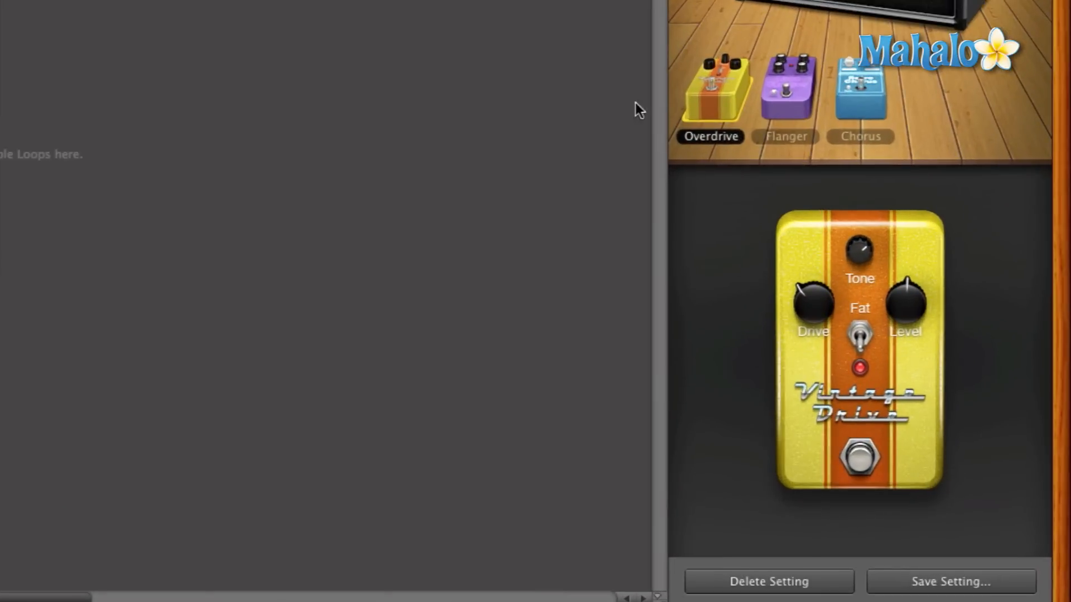
- Raise the Vintage Drive pedal's Drive knob to about 32.2 dB
drag(813, 304, 819, 314)
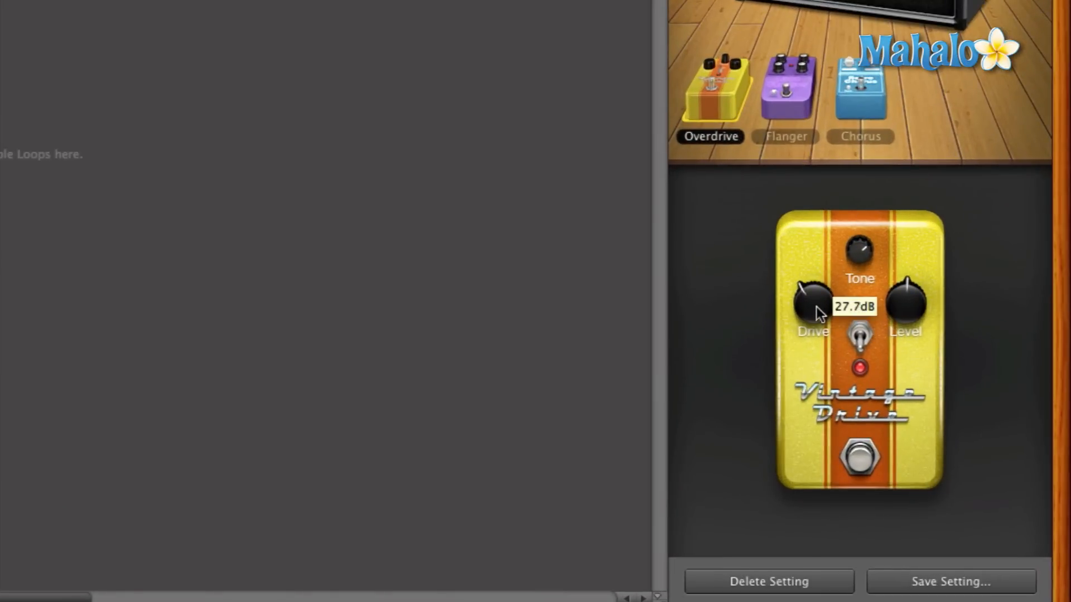
drag(816, 313, 819, 276)
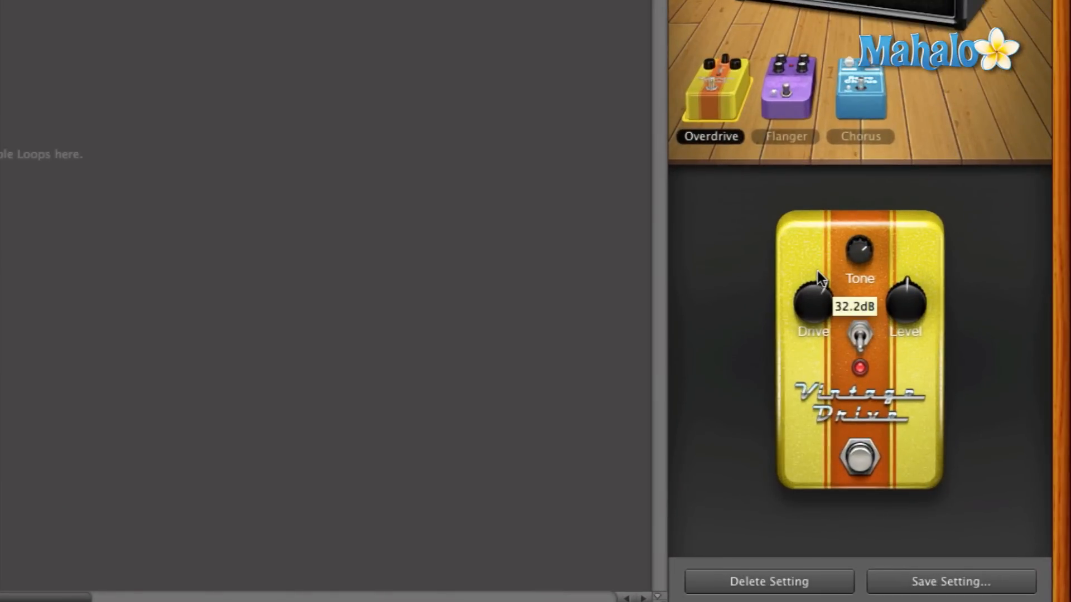
mouse_move(827, 318)
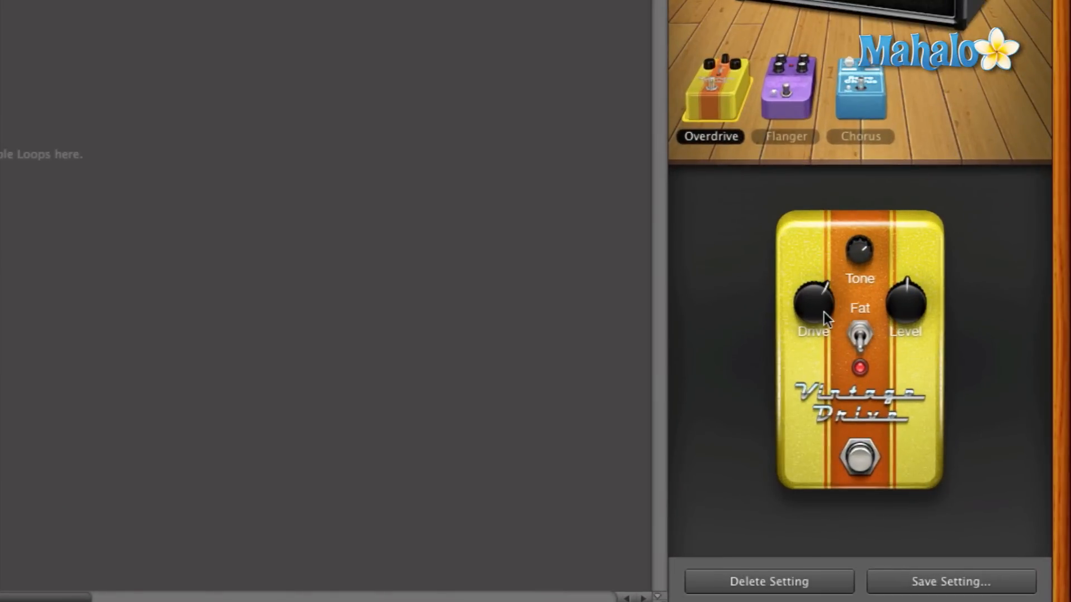
drag(812, 308, 819, 294)
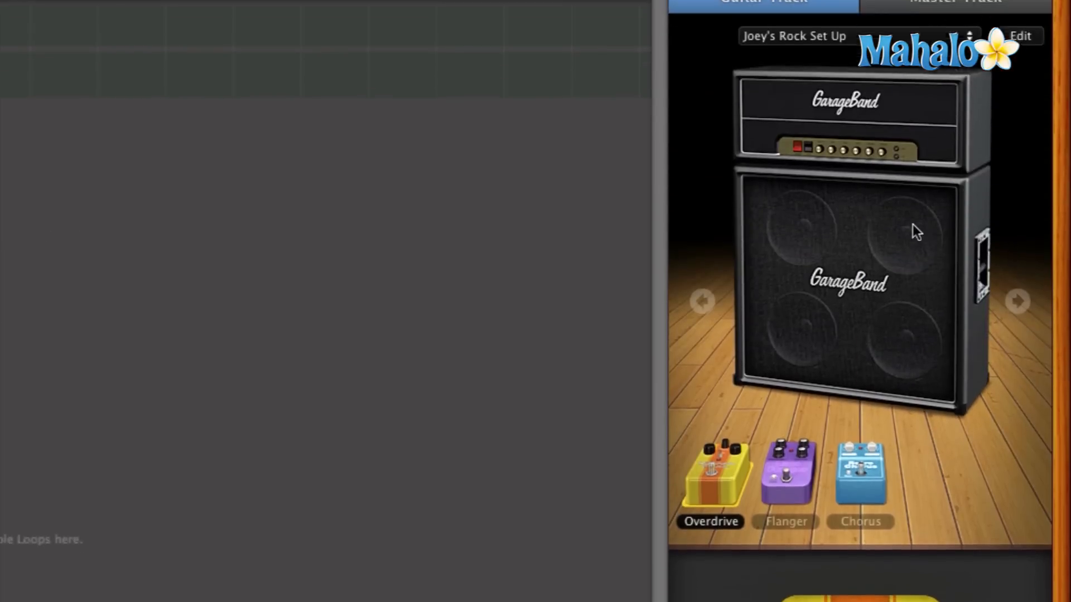
scroll(down, 3)
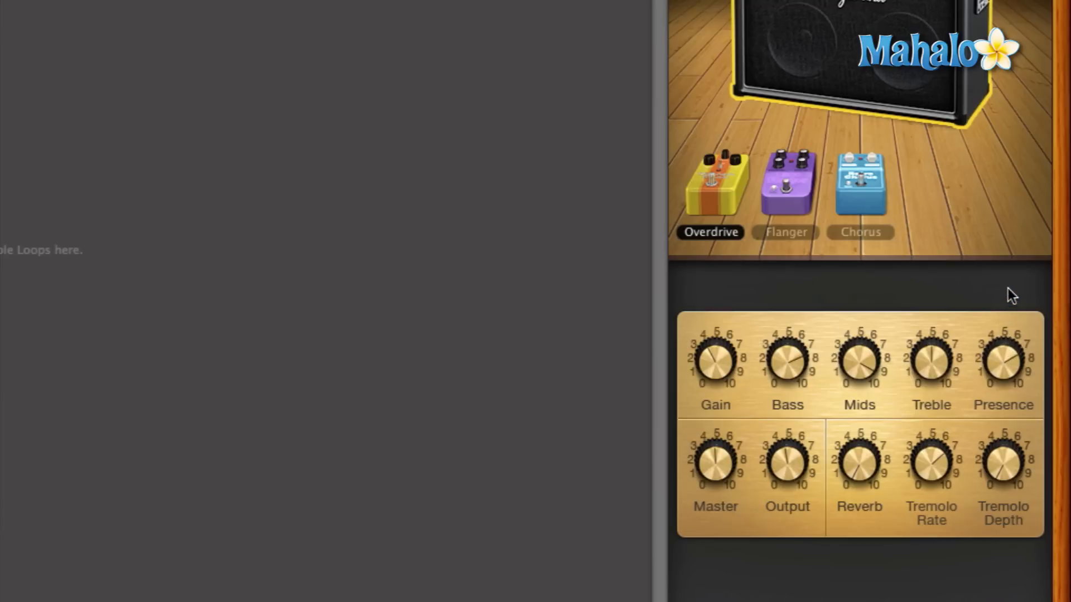
mouse_move(388, 279)
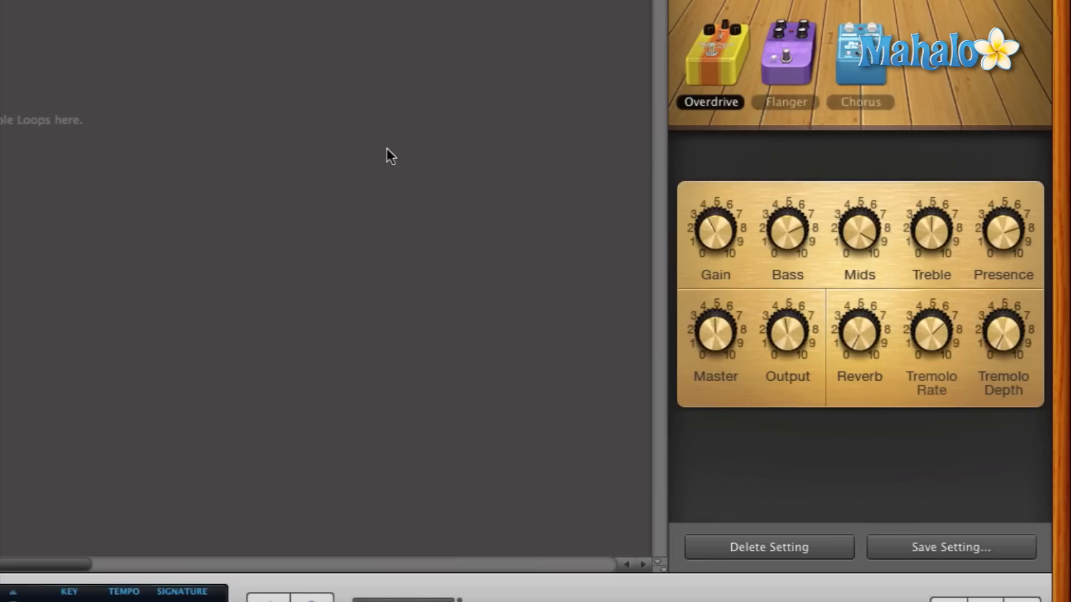
mouse_move(925, 557)
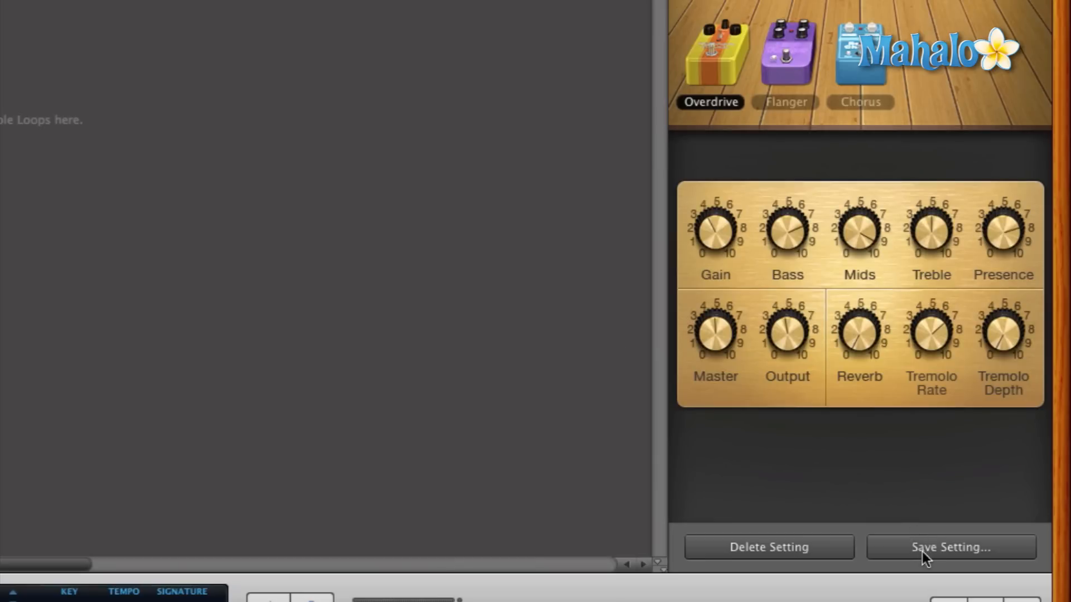
- Save the rig as 'Joey's Rock Set Up', replacing the existing preset file
click(950, 547)
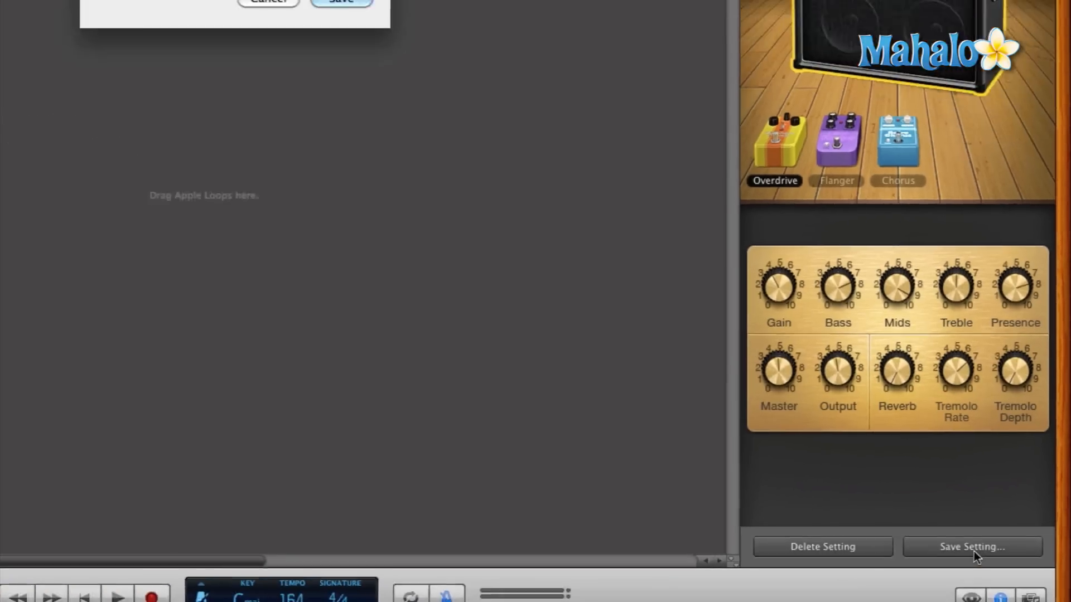
click(971, 547)
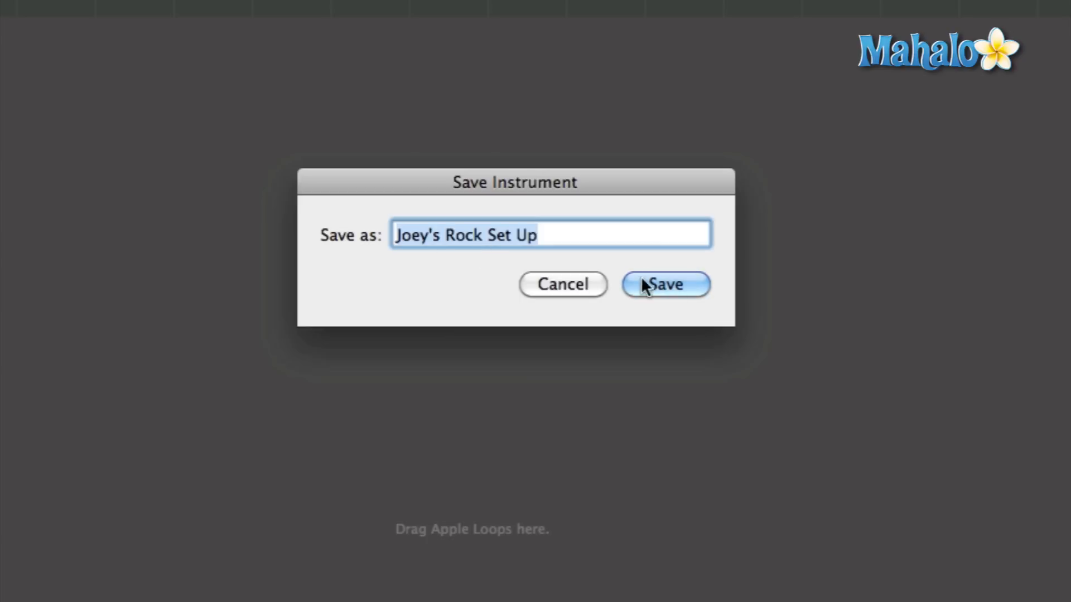
click(664, 284)
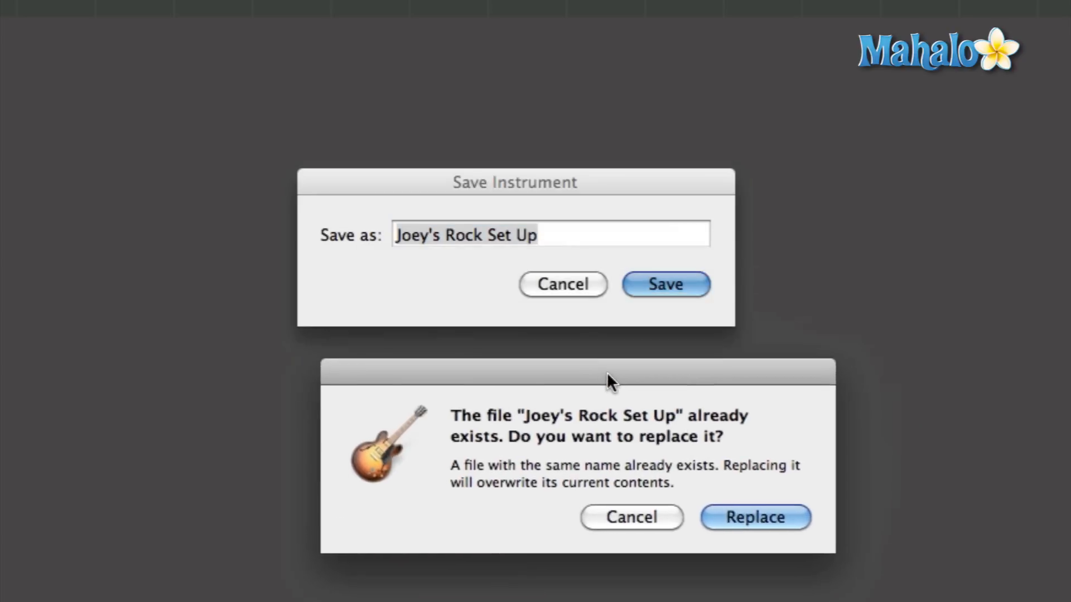
drag(610, 372, 580, 397)
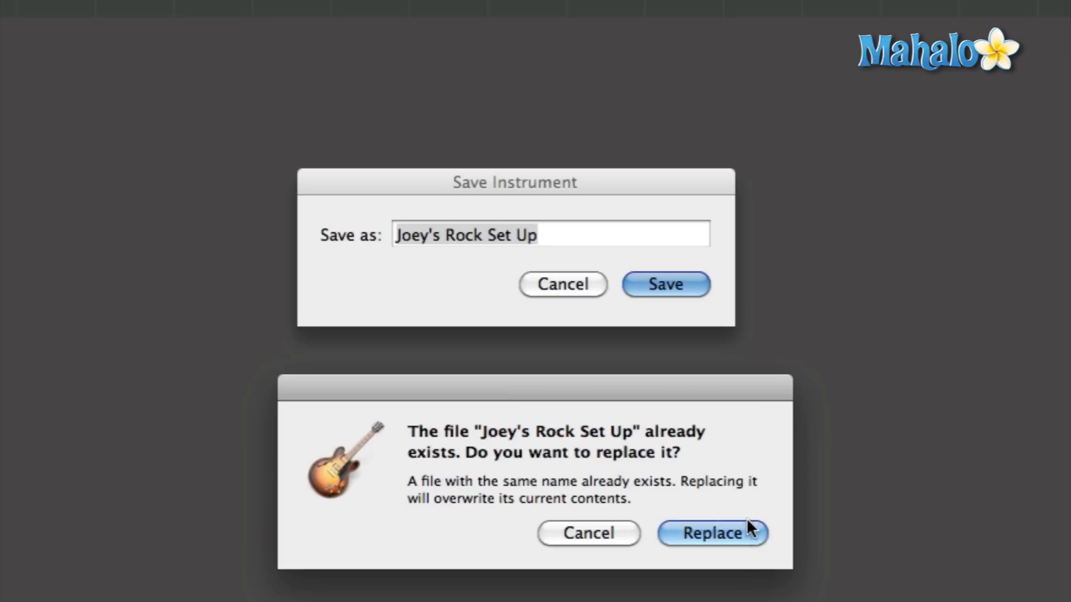
mouse_move(748, 539)
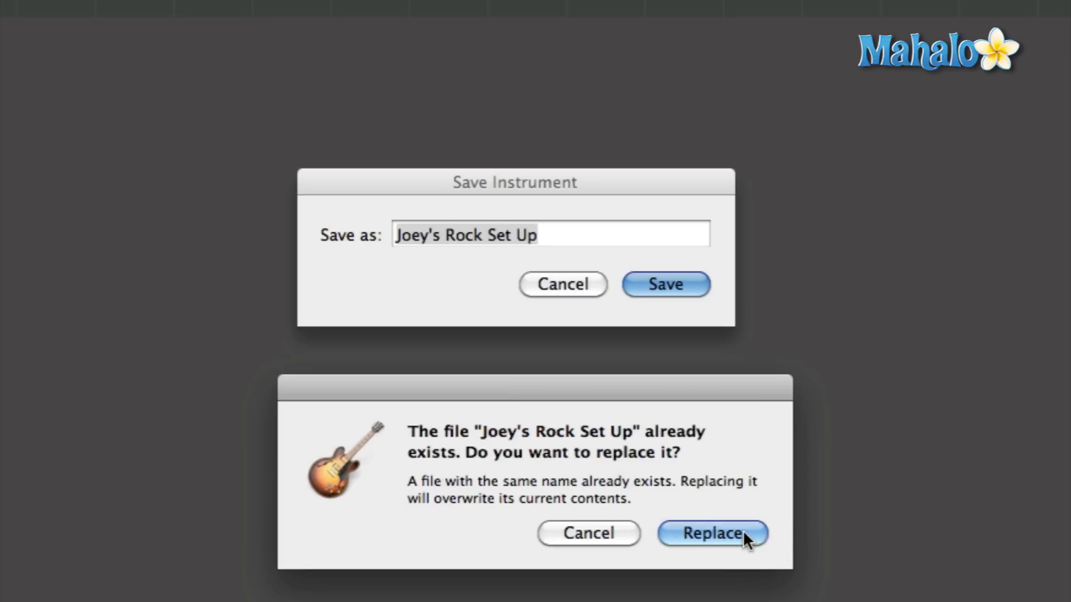
click(712, 533)
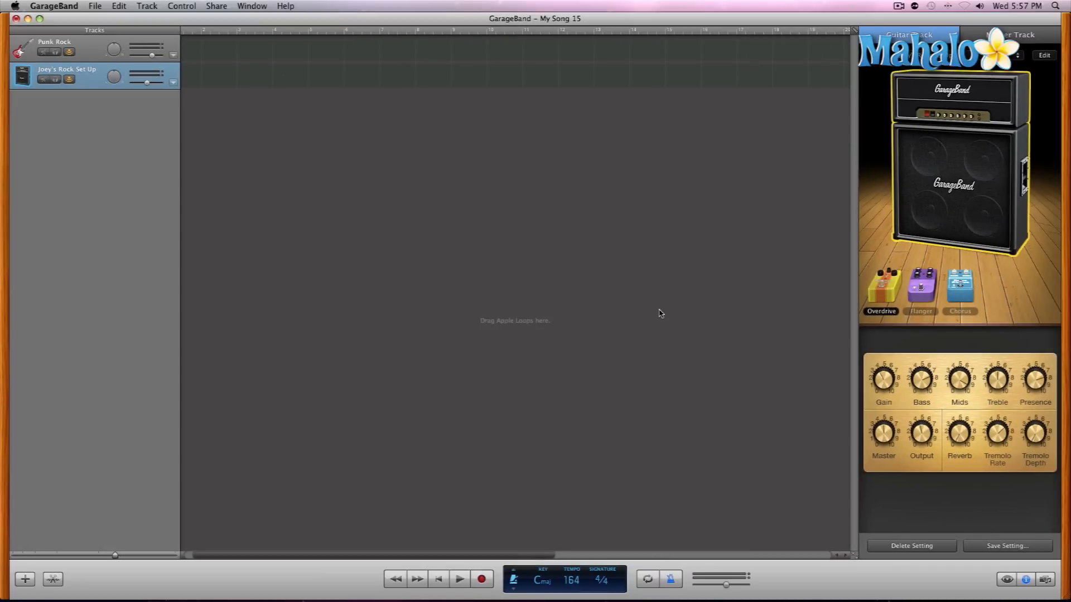
mouse_move(716, 286)
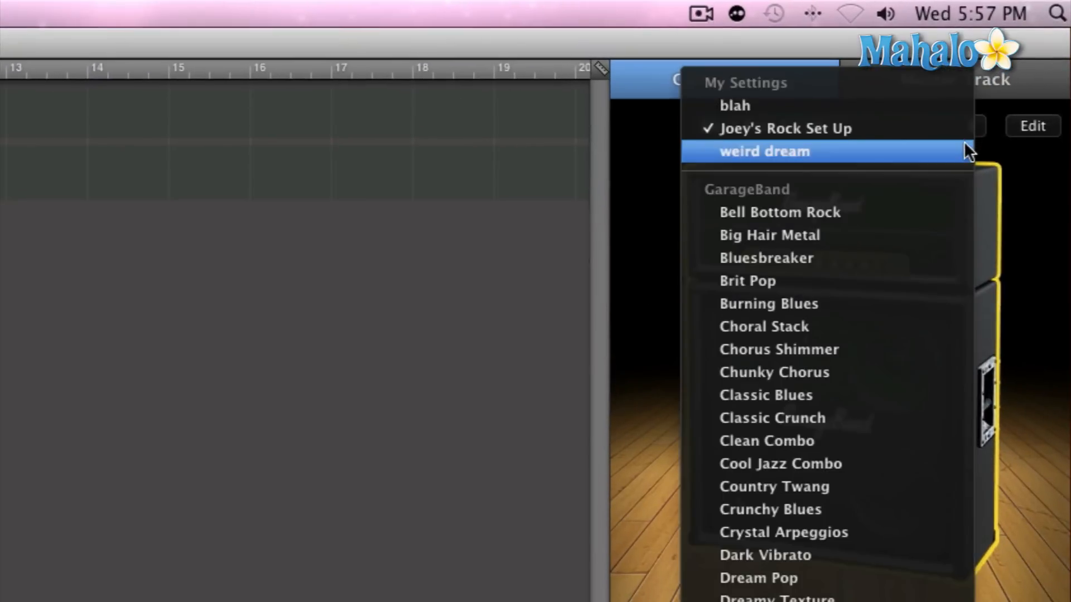
mouse_move(747, 281)
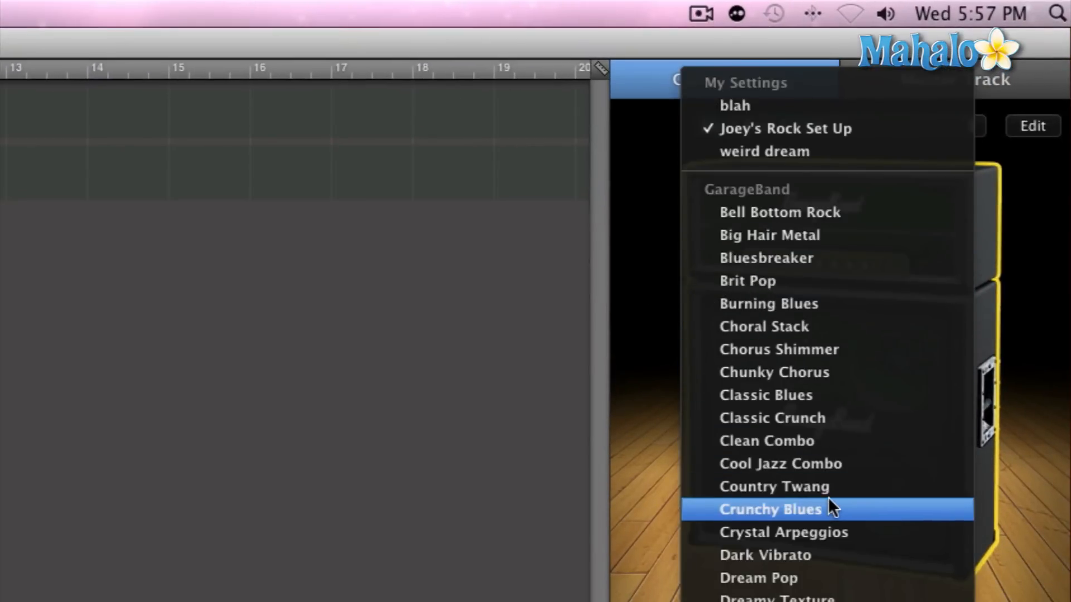
- Choose Crunchy Blues from the GarageBand presets for the guitar track
click(770, 509)
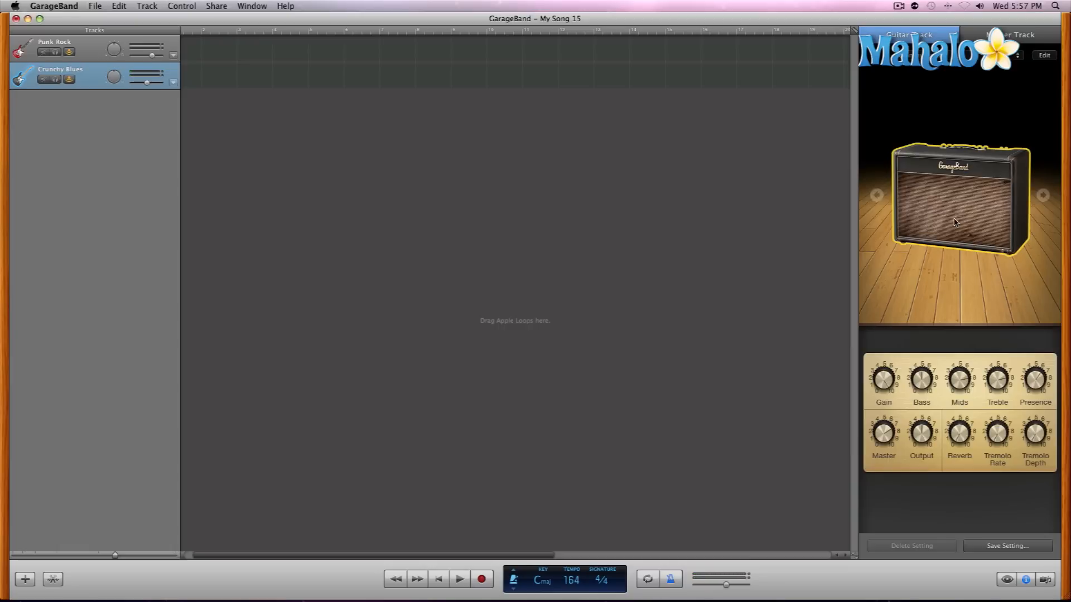
click(917, 48)
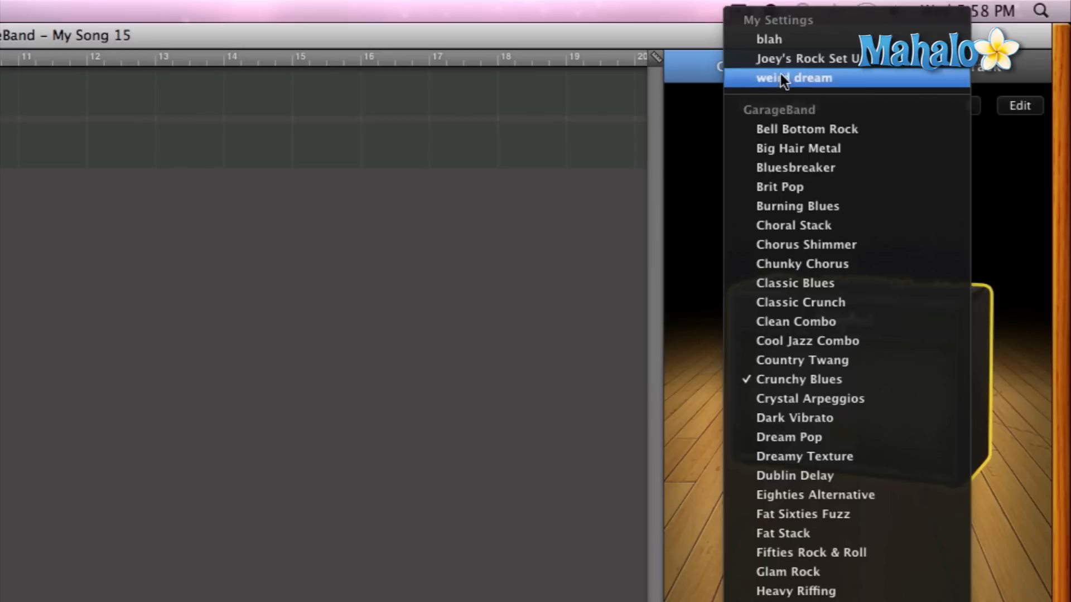
mouse_move(769, 39)
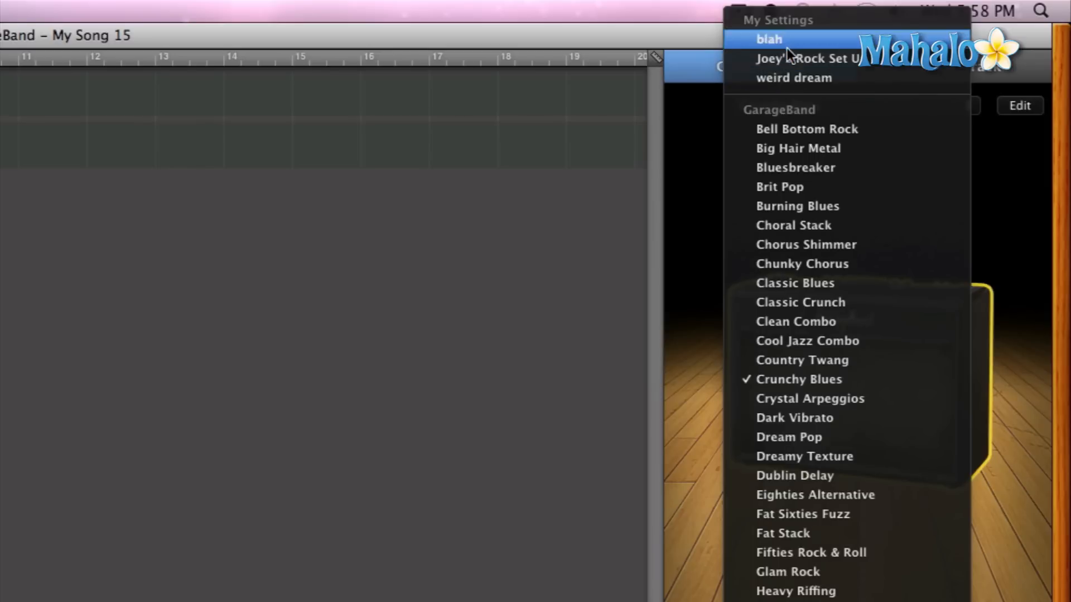
mouse_move(806, 58)
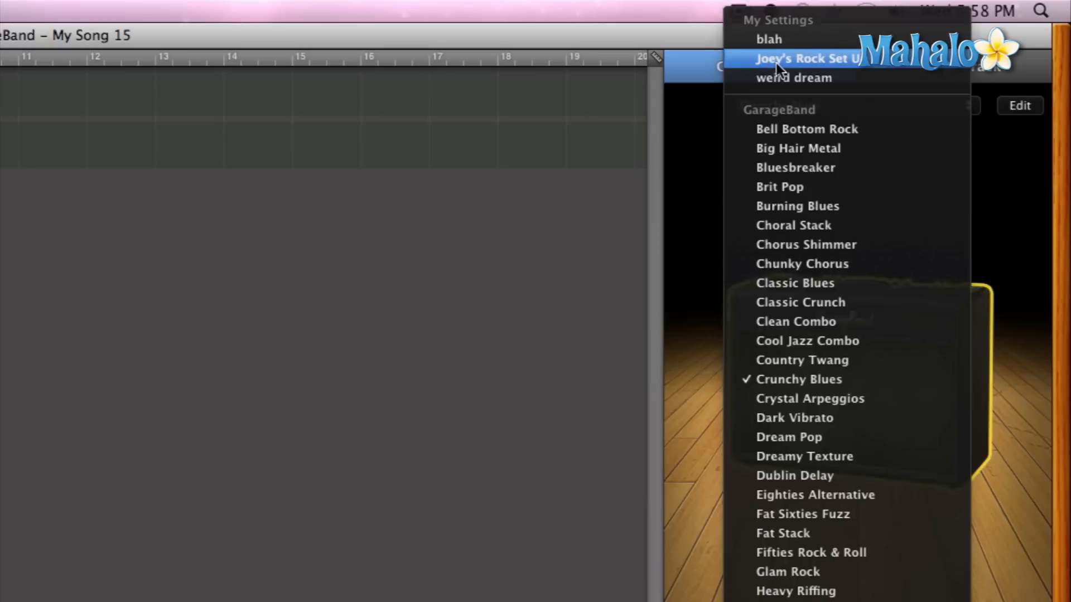
- Reload 'Joey's Rock Set Up' from My Settings
click(807, 58)
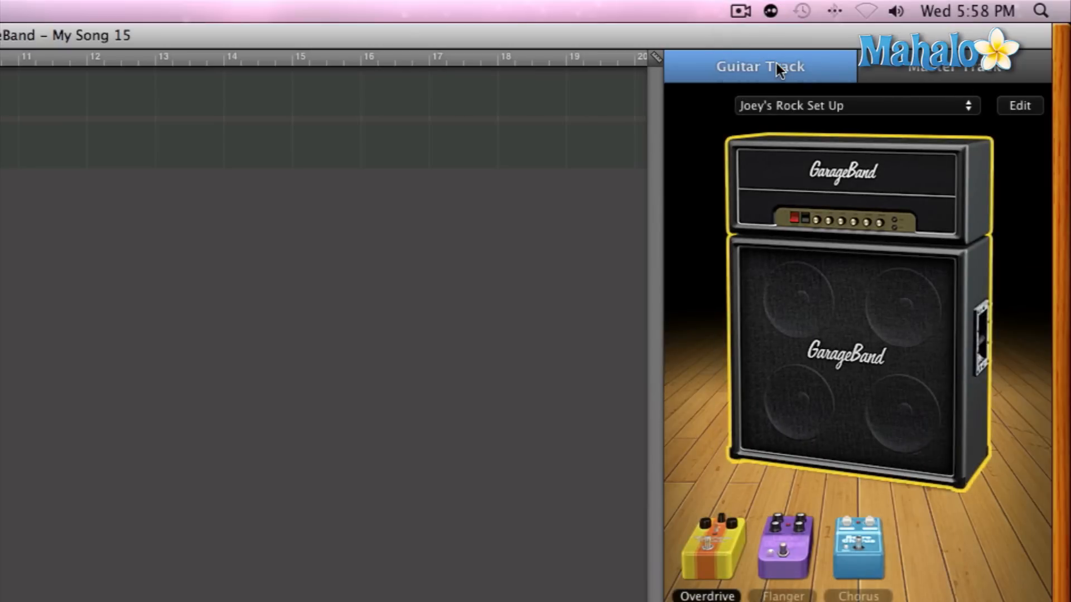